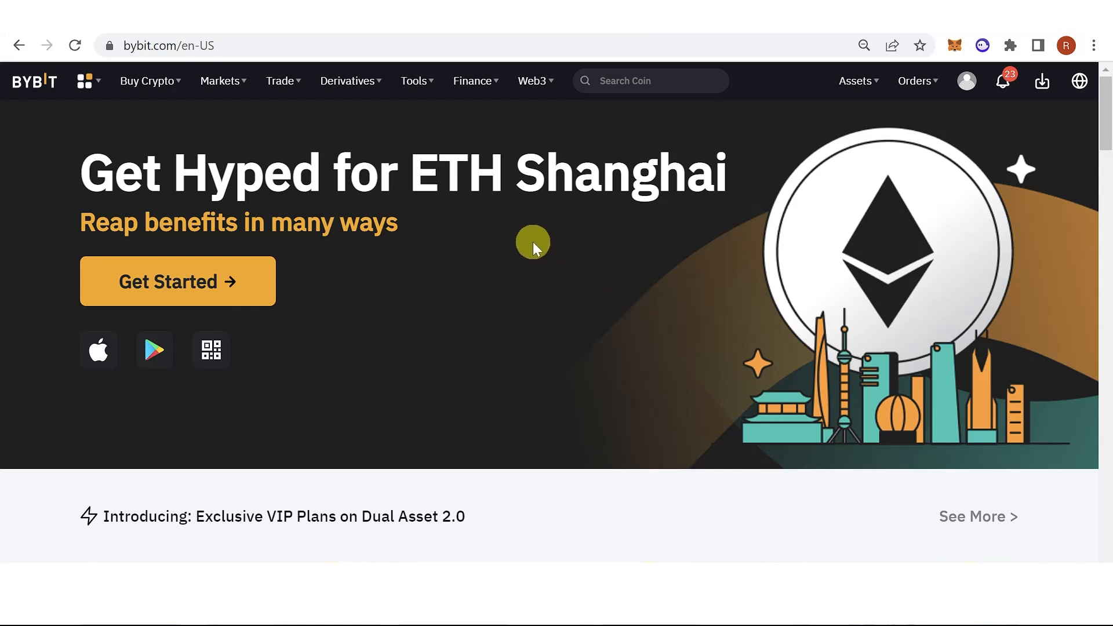
mouse_move(816, 184)
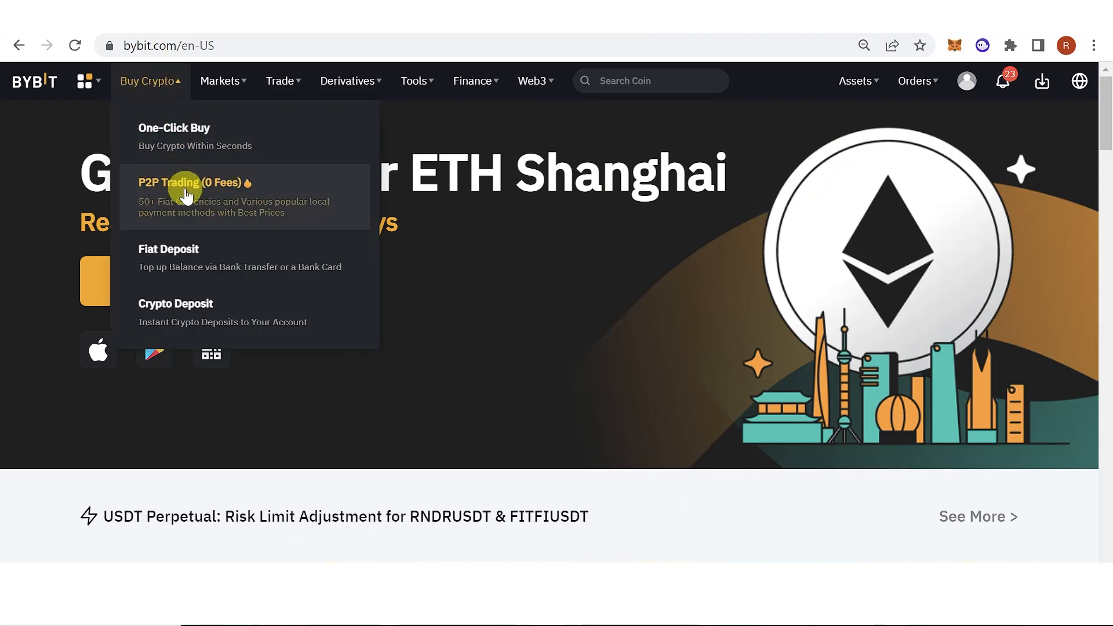
Show P2P Sell offers and open the coin list to confirm USDT.
click(190, 182)
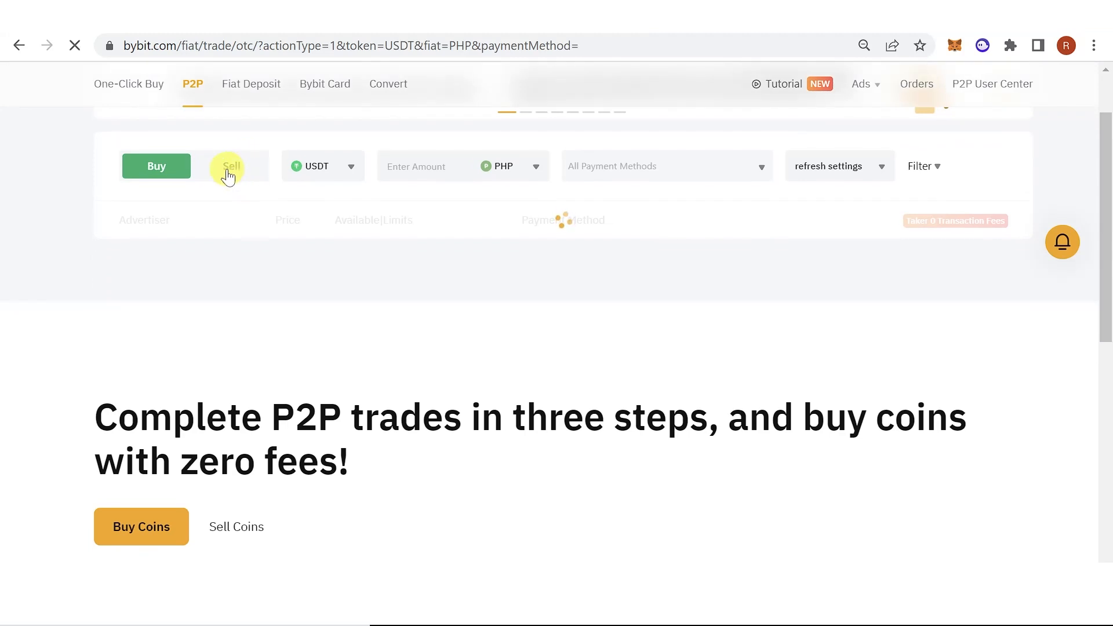
click(231, 166)
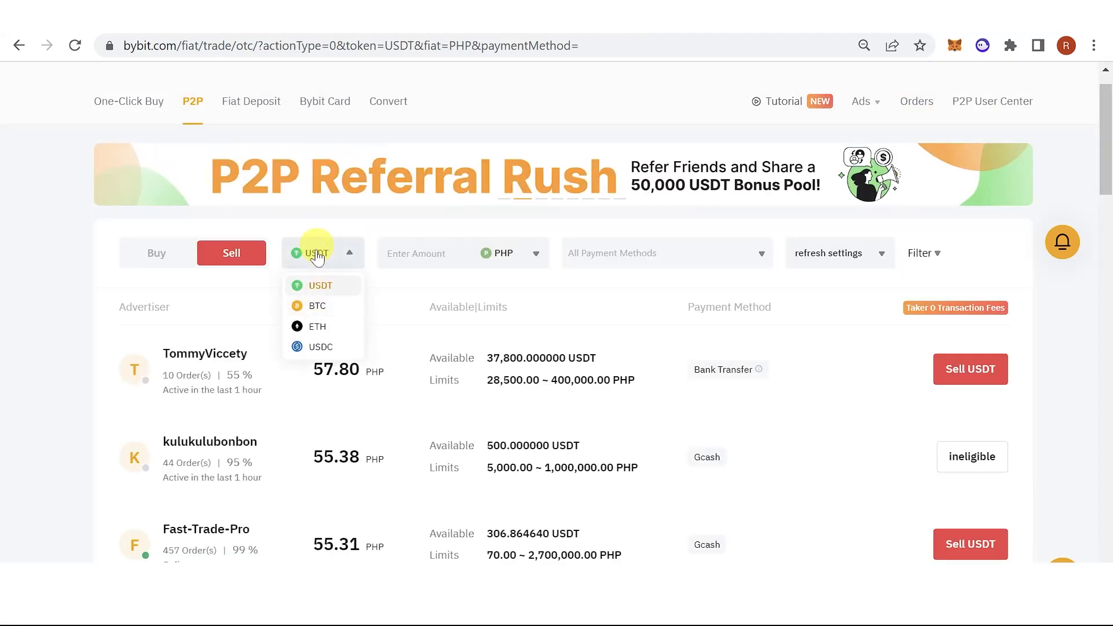
click(510, 253)
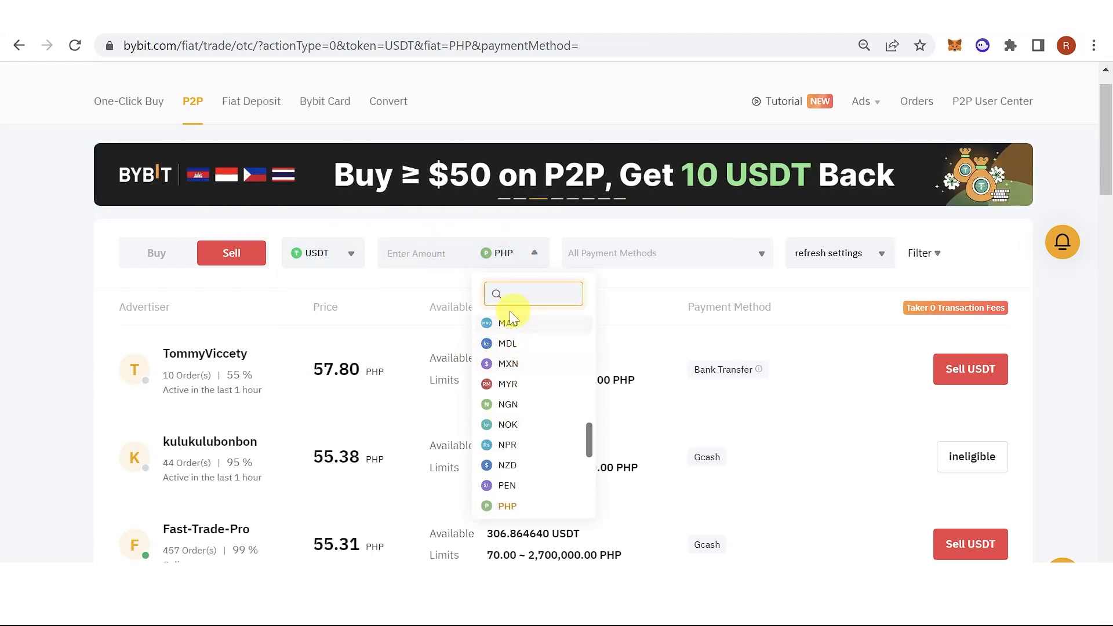
mouse_move(564, 253)
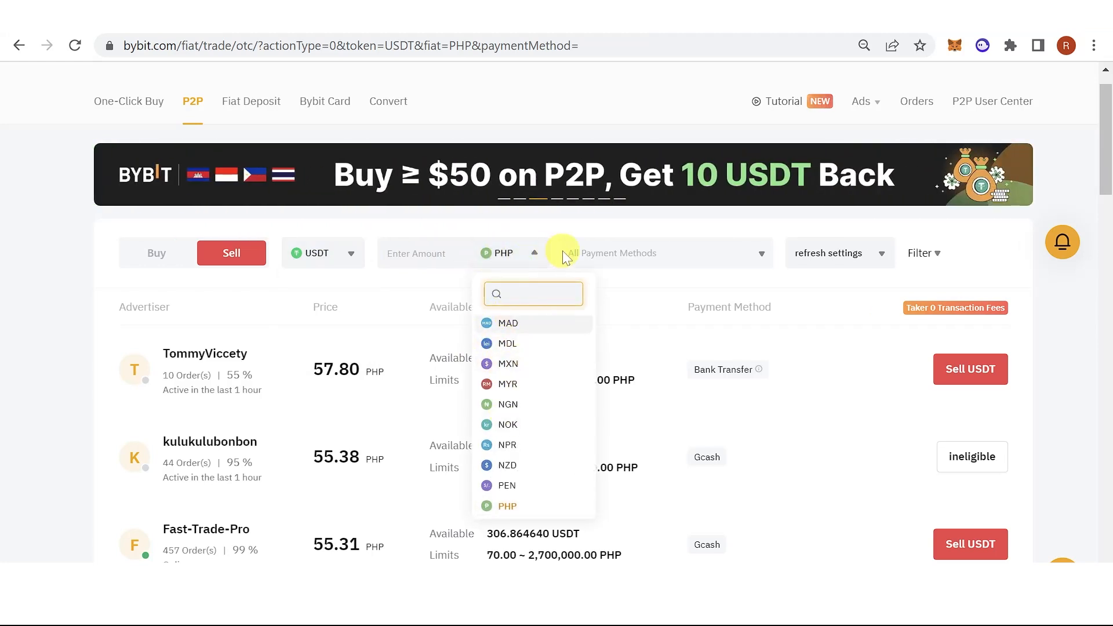
mouse_move(708, 249)
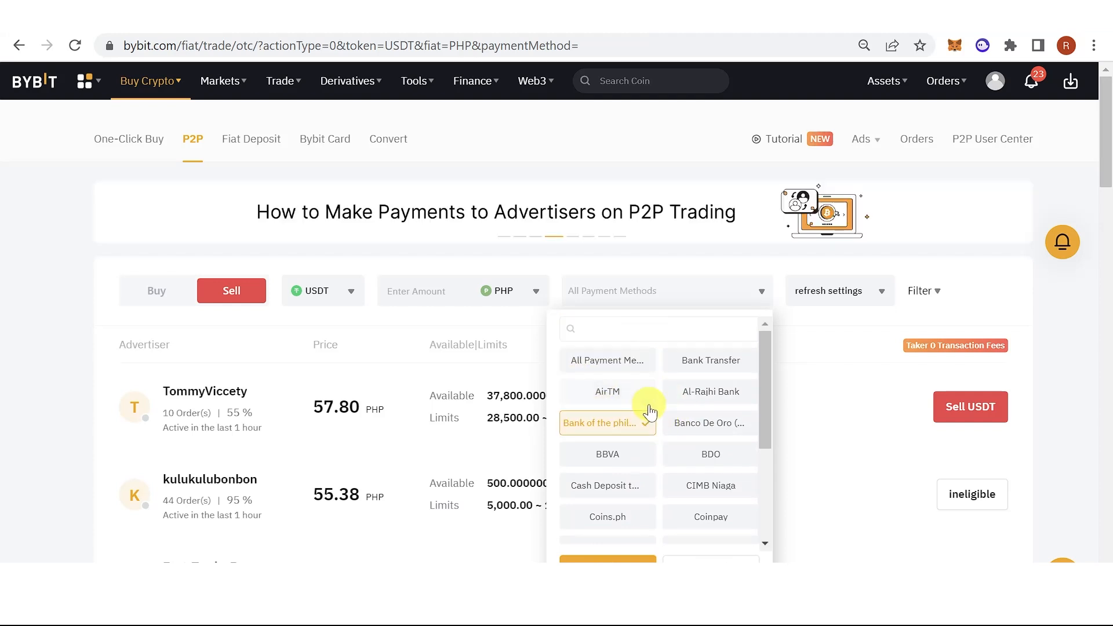
Filter sell offers to Bank of the Philippine Islands and note NexTrade's 700,000 PHP limit.
click(607, 423)
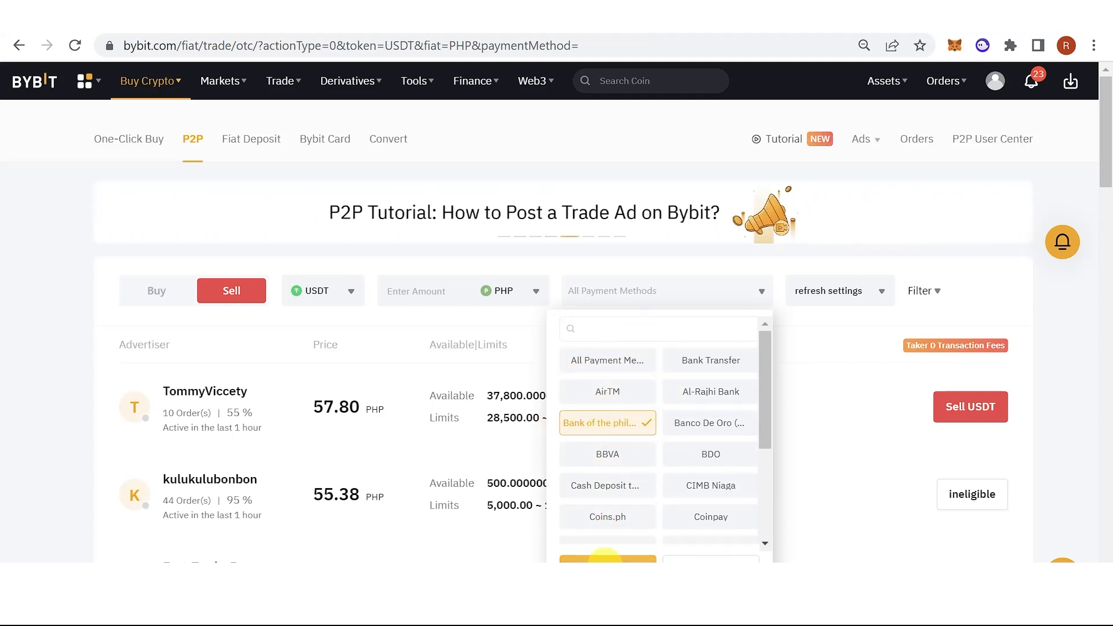
click(605, 423)
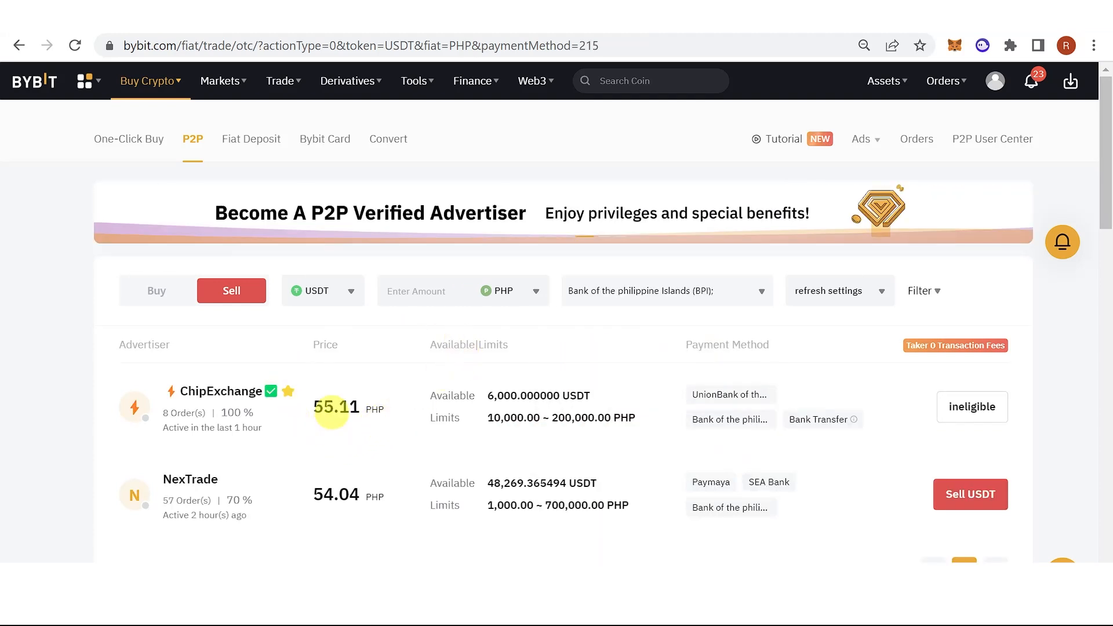
scroll(down, 3)
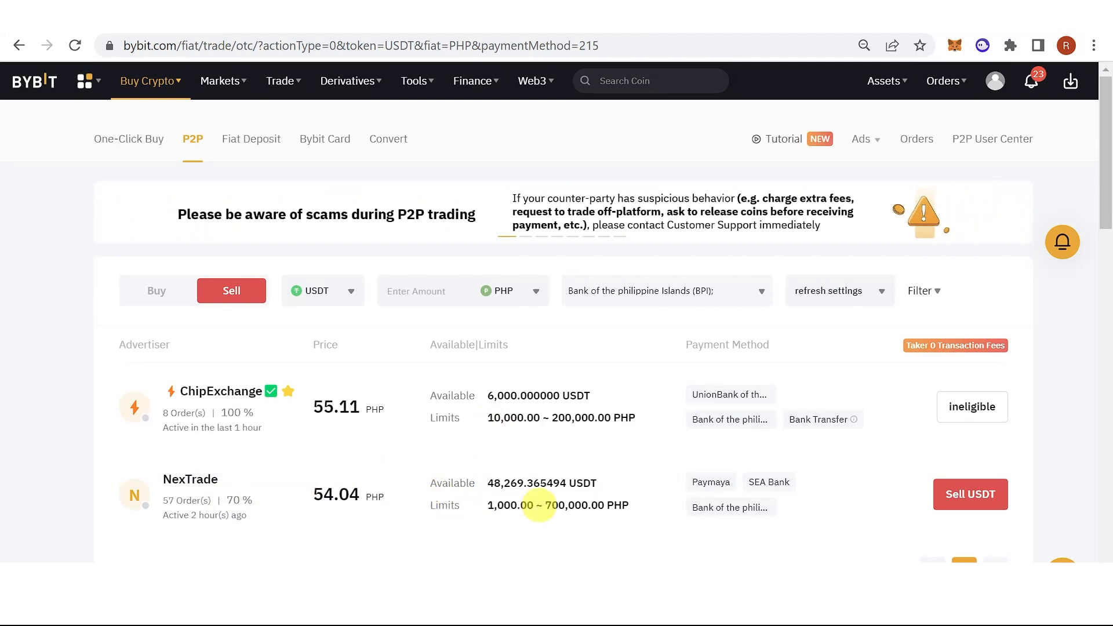
double_click(575, 505)
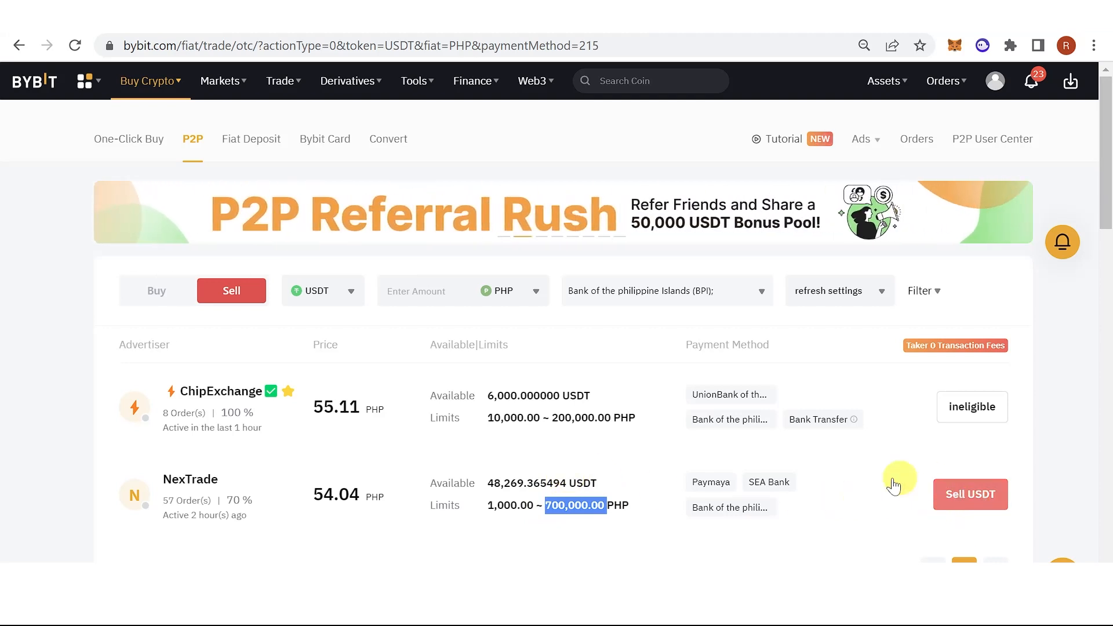
click(970, 494)
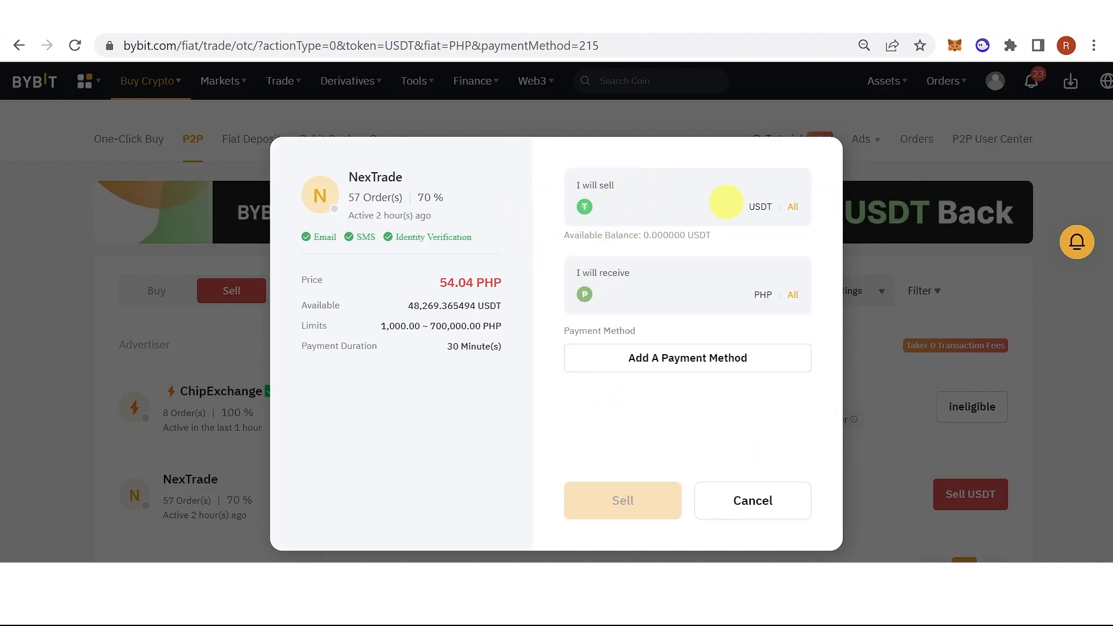
Enter the USDT sell amount on NexTrade's order, giving 54,040 PHP.
text(100)
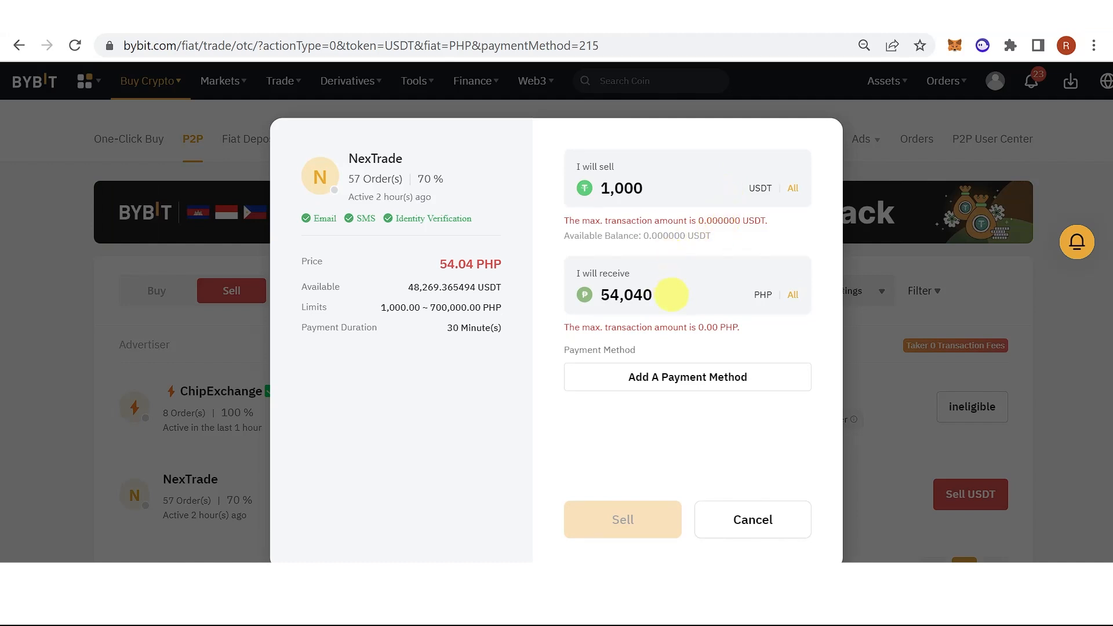
double_click(625, 294)
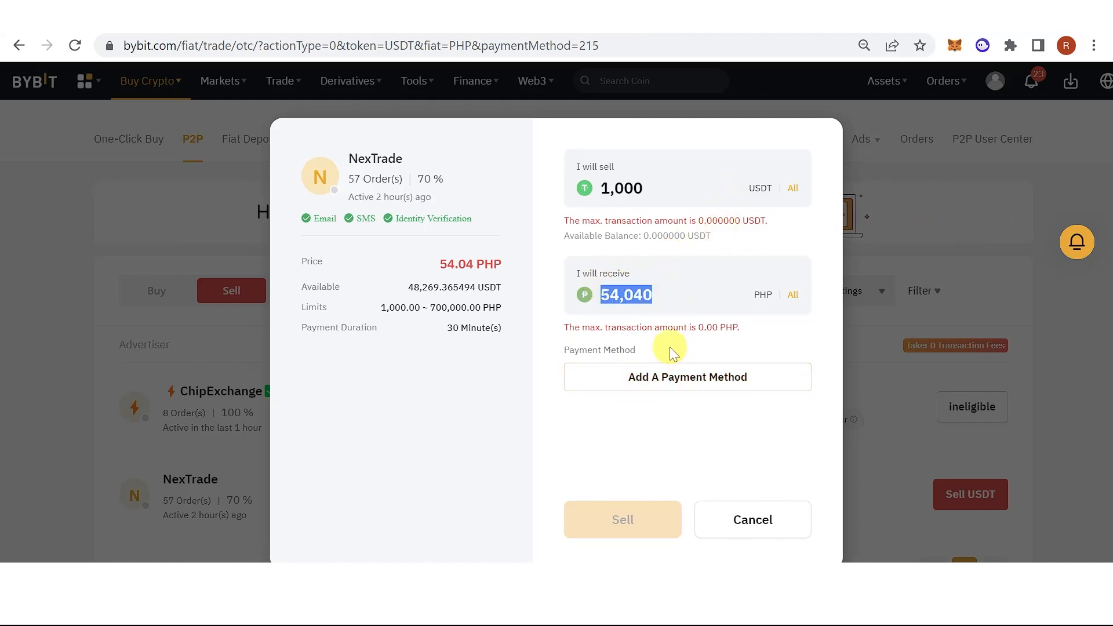
click(685, 377)
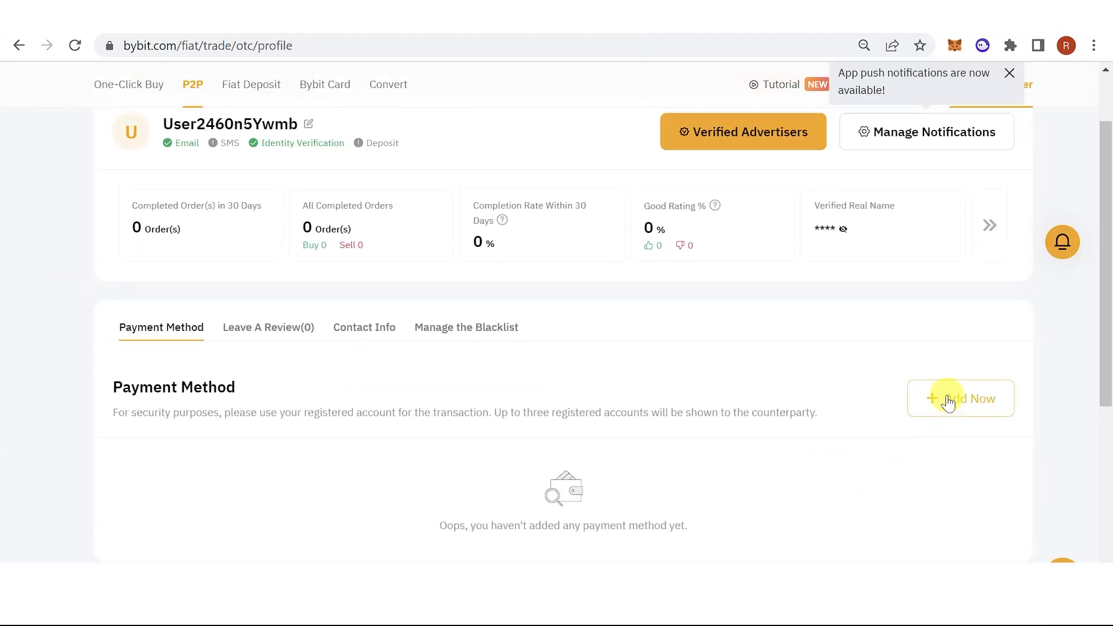
Add Bank of the Philippine Islands (BPI) as a new receiving payment method and confirm.
click(960, 398)
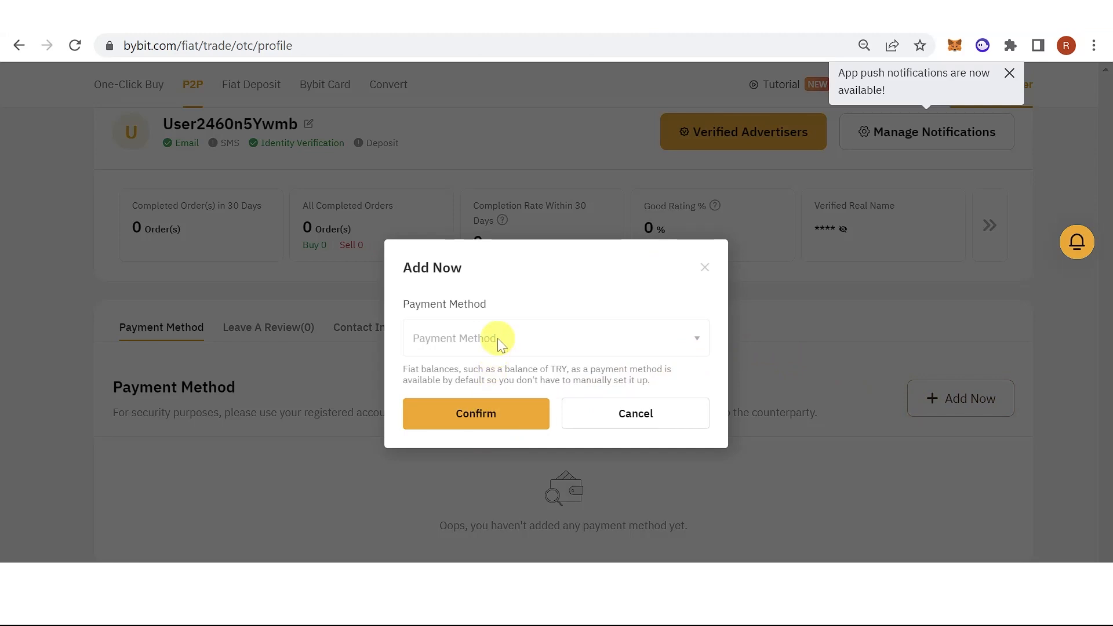
click(553, 338)
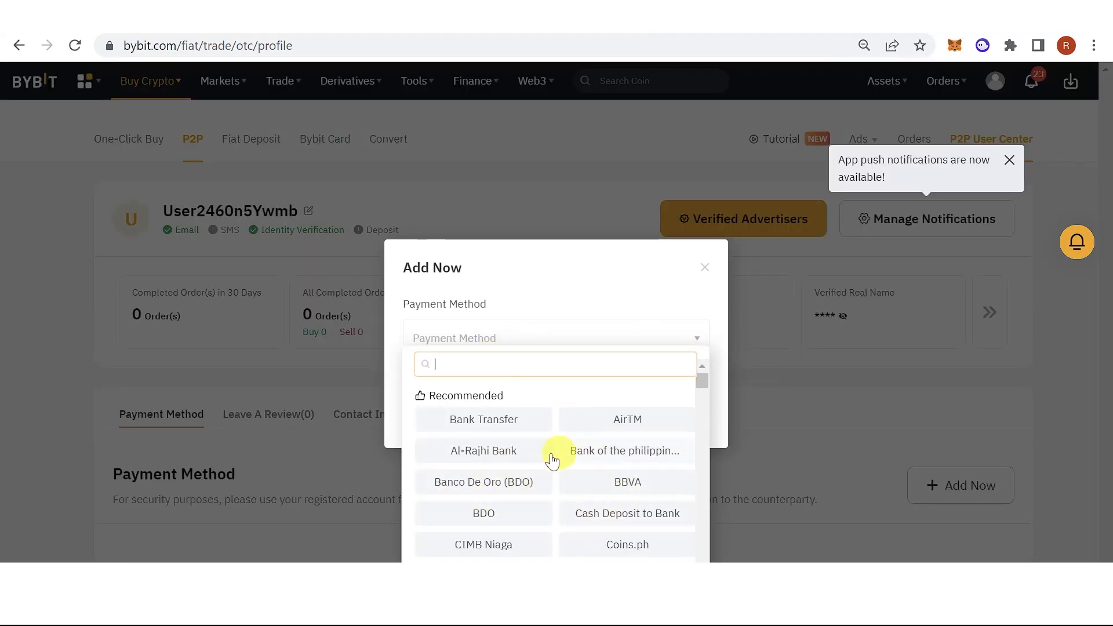
click(624, 451)
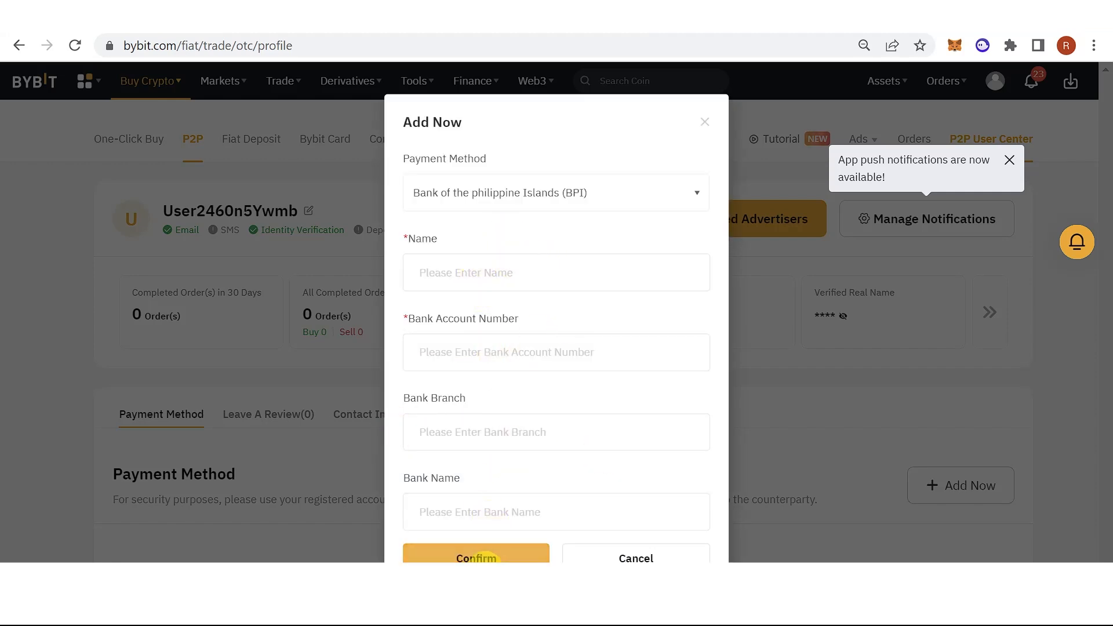
click(635, 558)
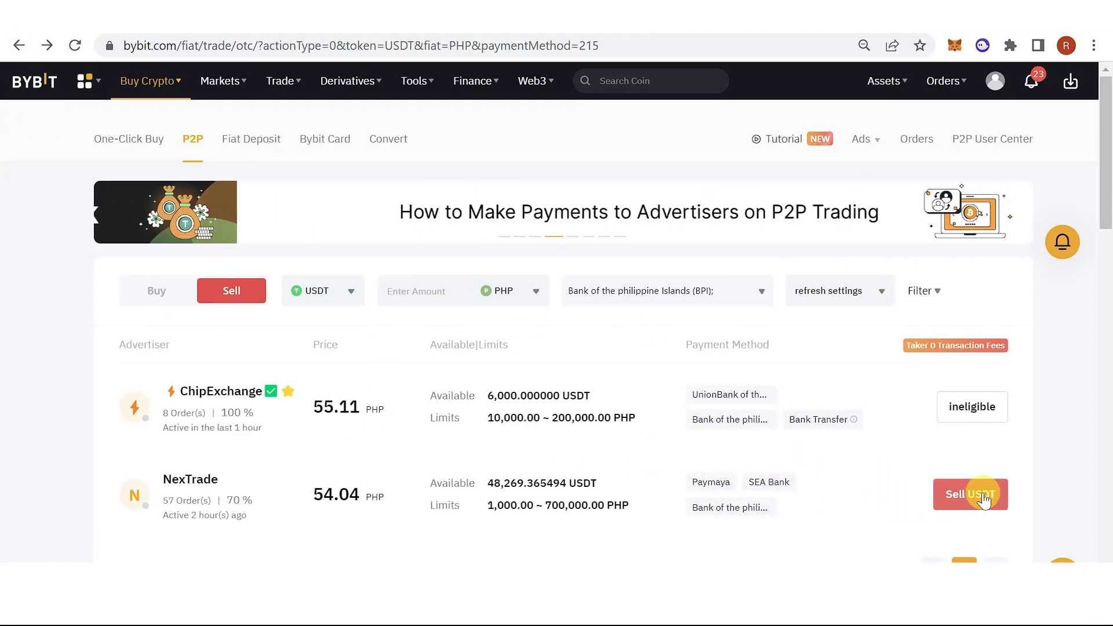
Reopen the Sell USDT order on NexTrade's 54.04 PHP offer.
click(969, 494)
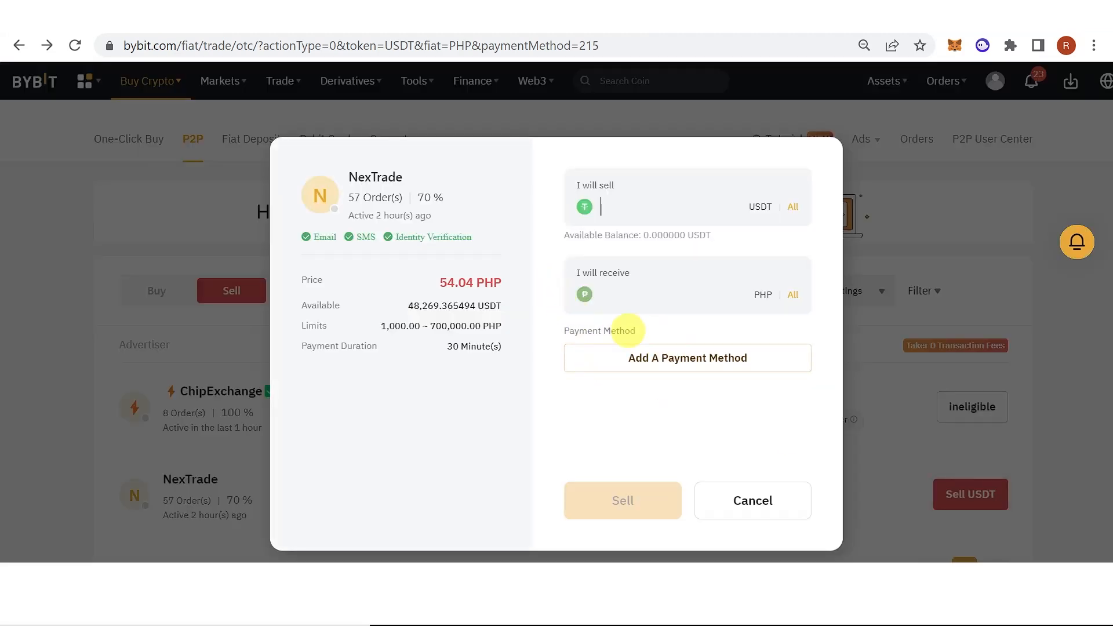
mouse_move(652, 428)
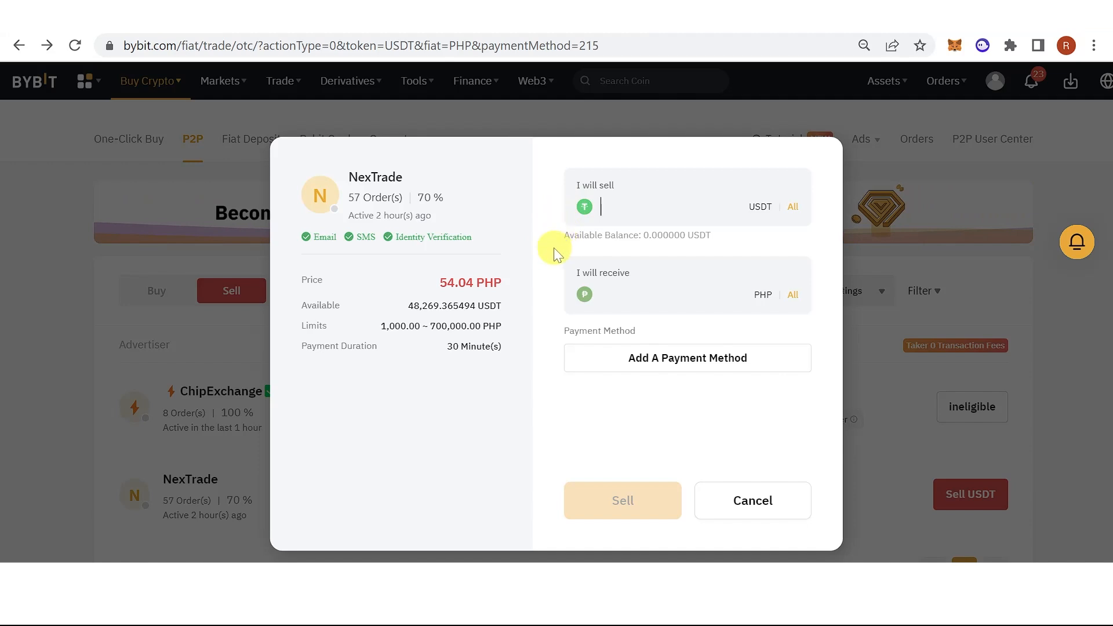
mouse_move(550, 250)
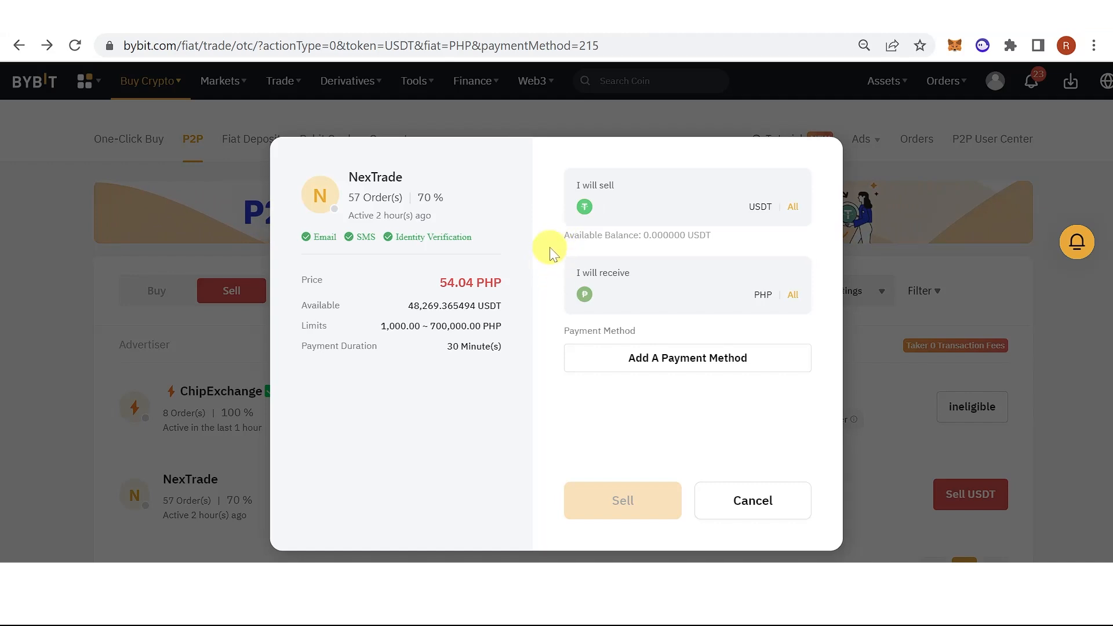
mouse_move(613, 394)
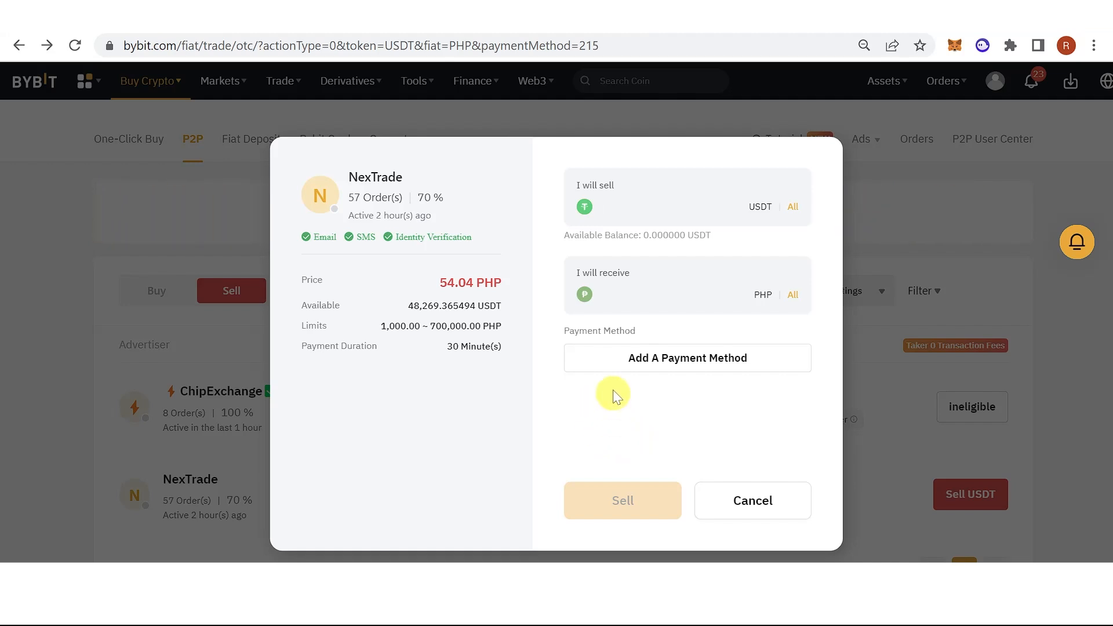